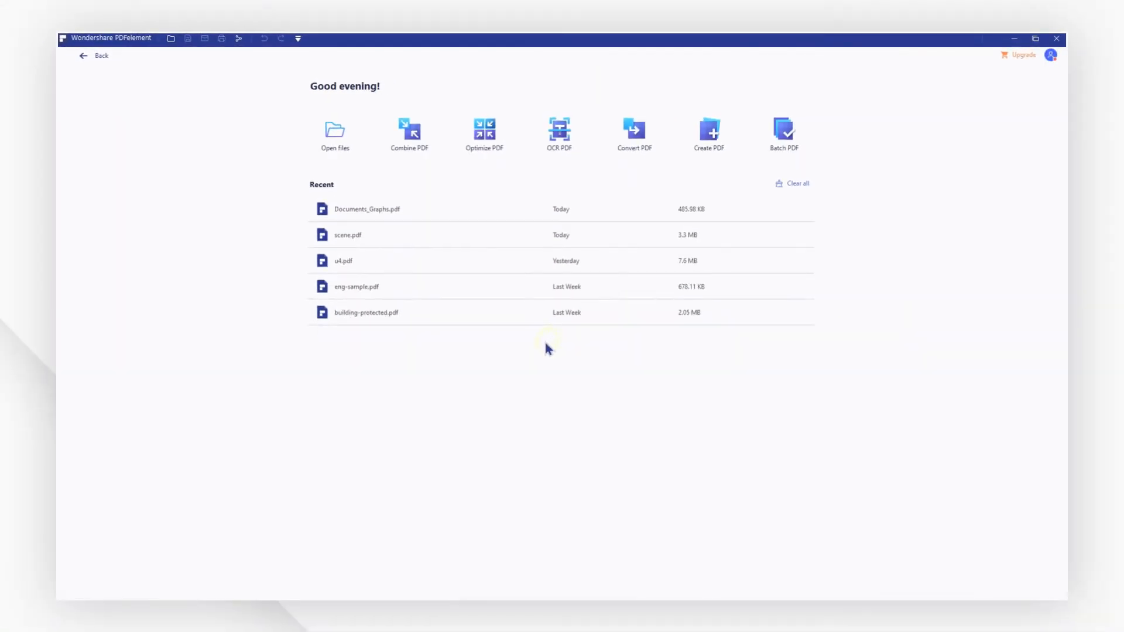
Step: Open Documents_Graphs.pdf from the sample folder and start its conversion to PowerPoint
{"action": "left_click", "coordinate": [335, 135]}
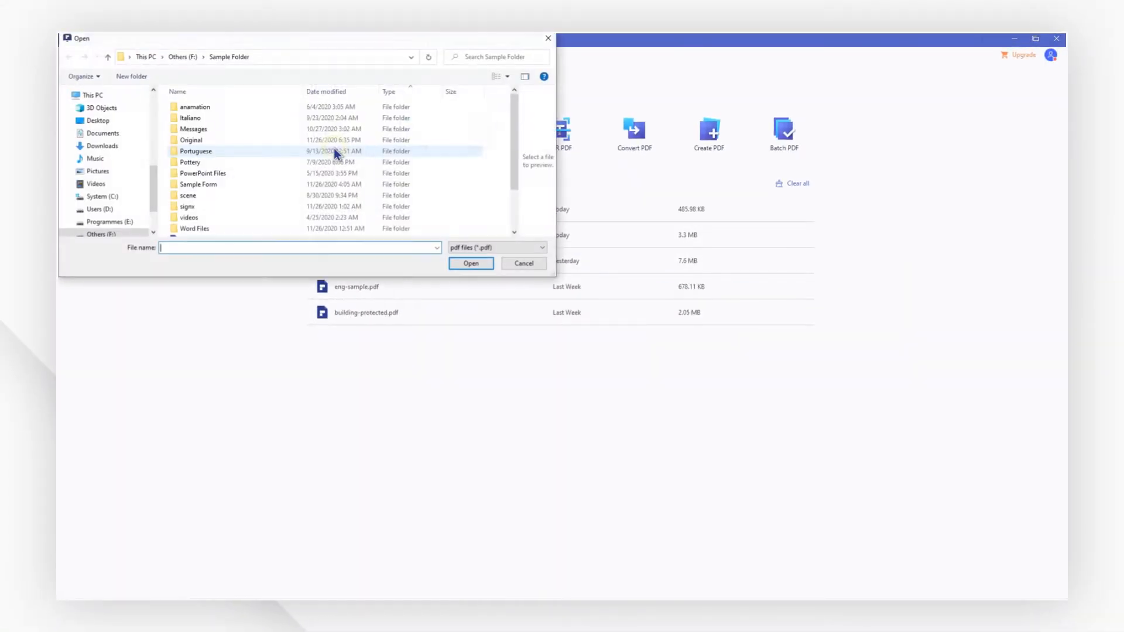
{"action": "left_click", "coordinate": [523, 263]}
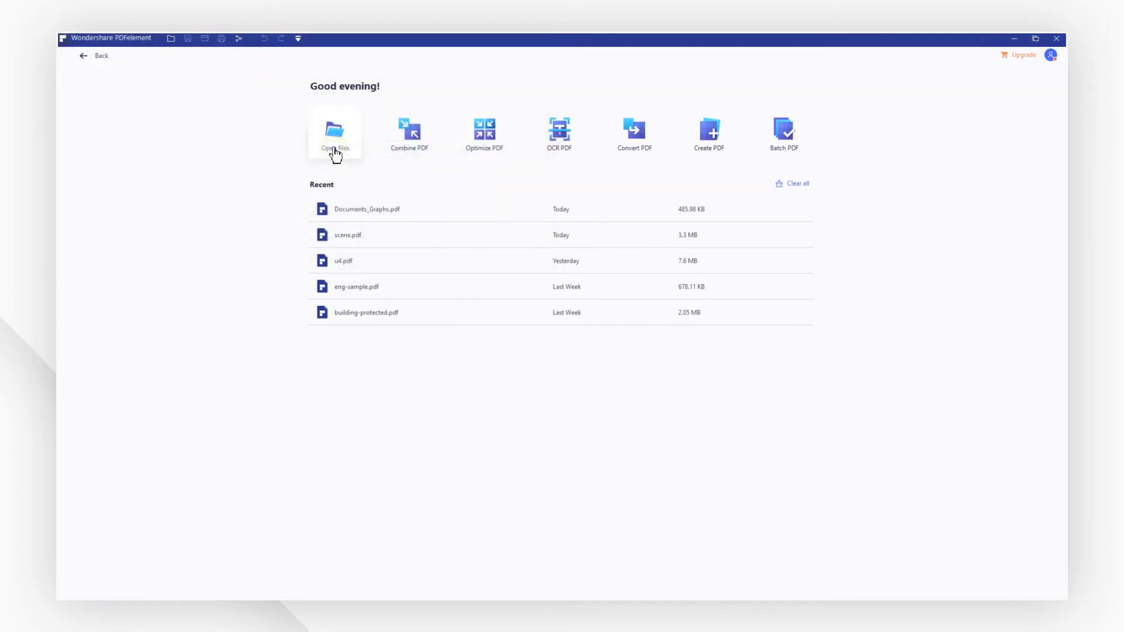
{"action": "left_click", "coordinate": [335, 130]}
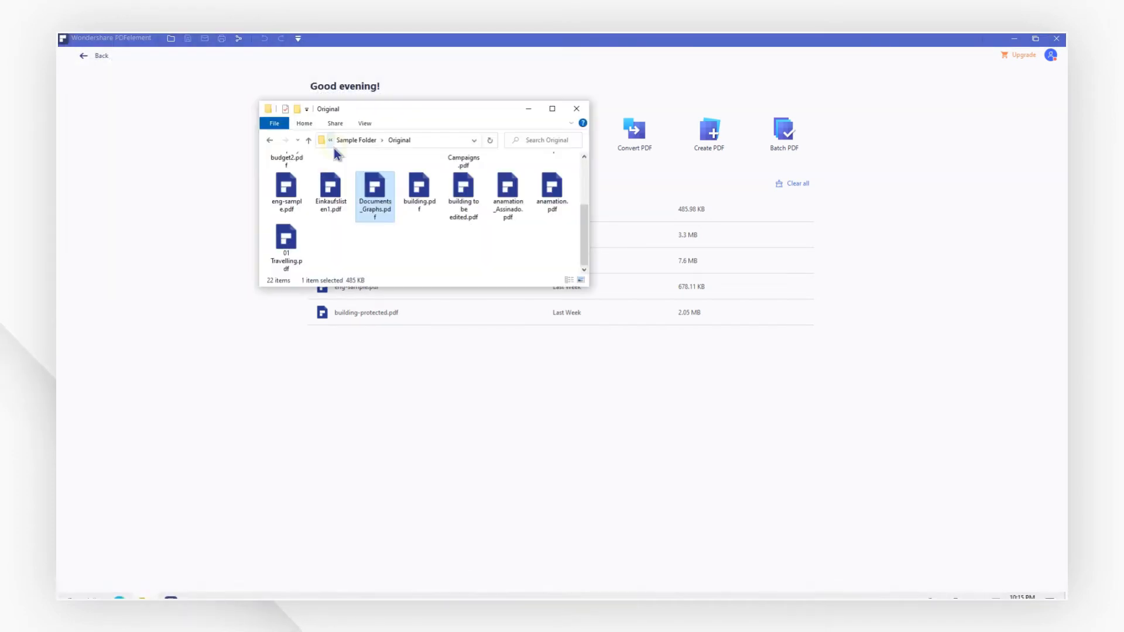
{"action": "double_click", "coordinate": [374, 185]}
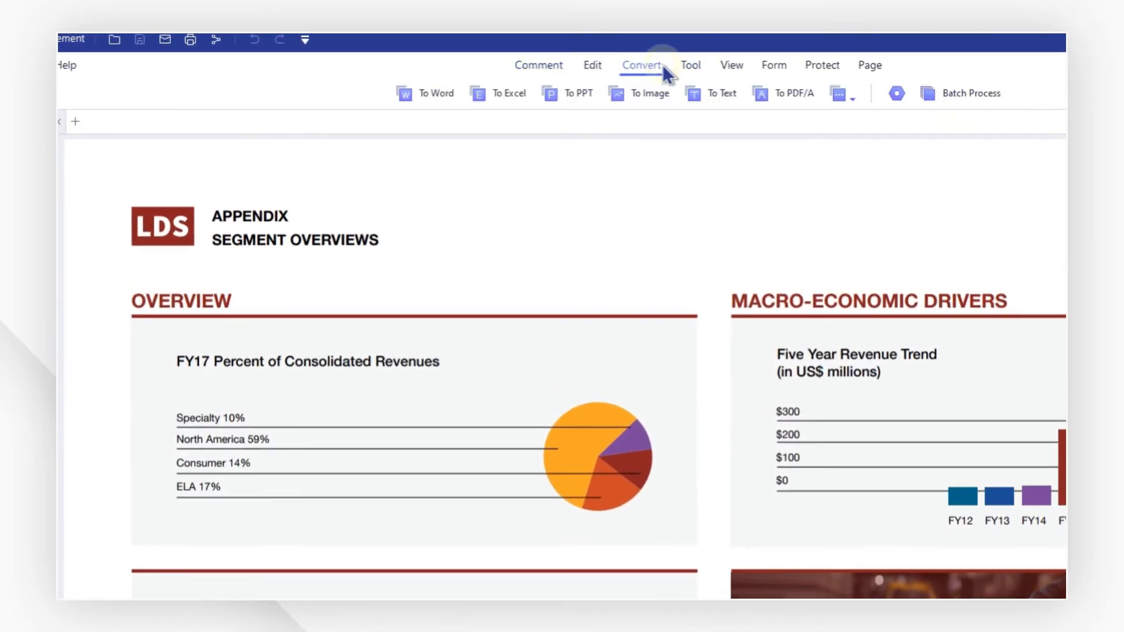
{"action": "mouse_move", "coordinate": [572, 93]}
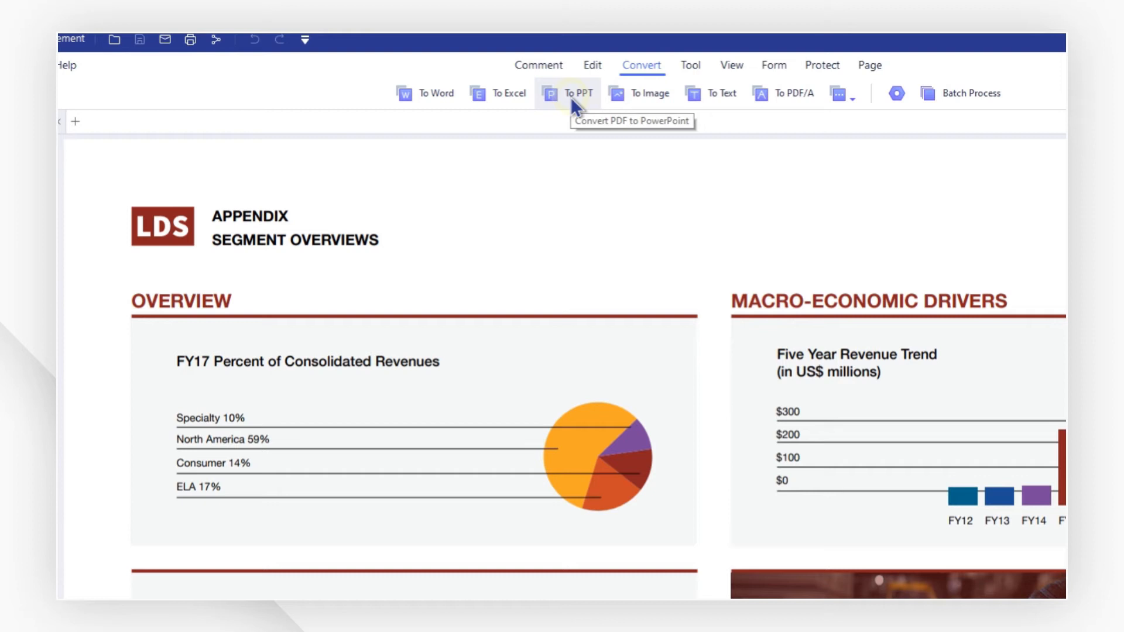
{"action": "left_click", "coordinate": [576, 93]}
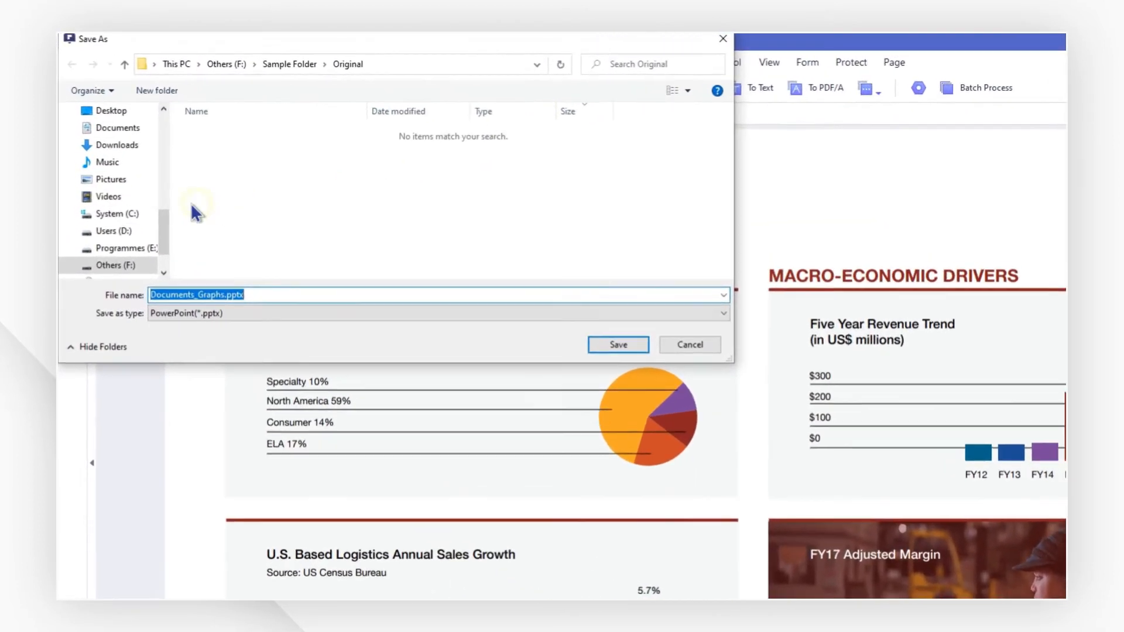
Step: Save the conversion as Documents_Graphs.pptx on the Desktop, then open it in PowerPoint
{"action": "left_click", "coordinate": [111, 118]}
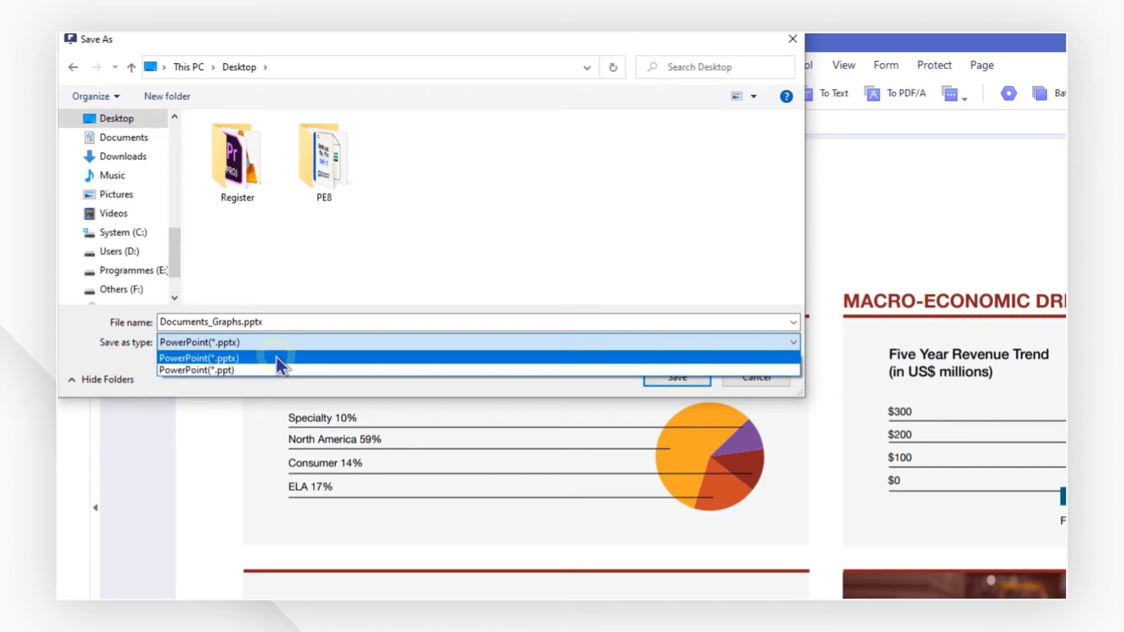
{"action": "left_click", "coordinate": [201, 357]}
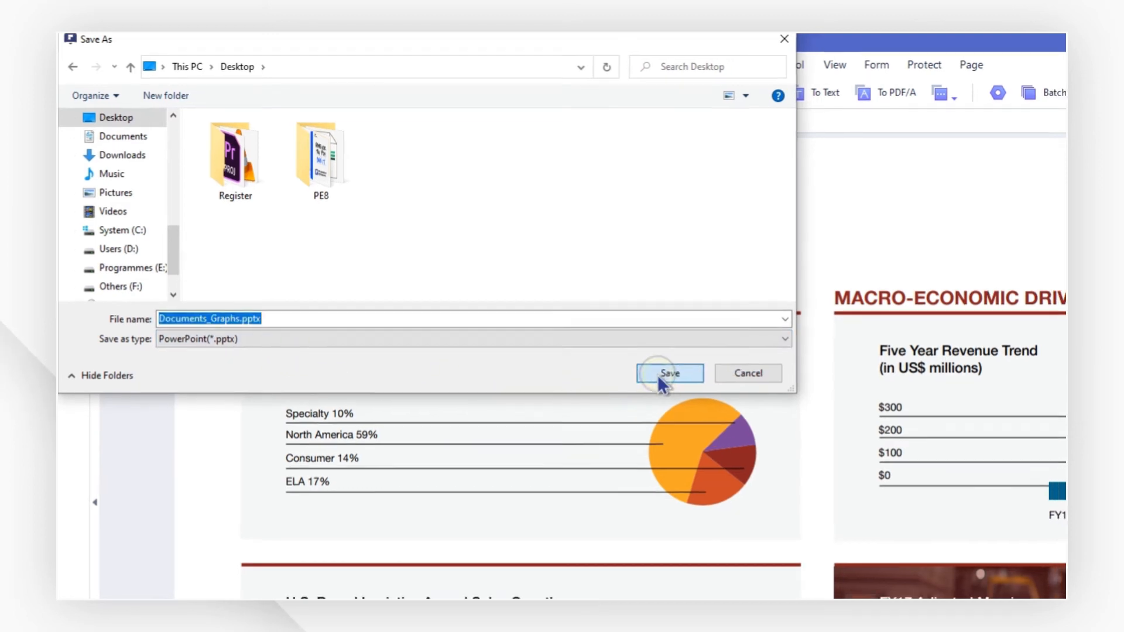
{"action": "left_click", "coordinate": [668, 373]}
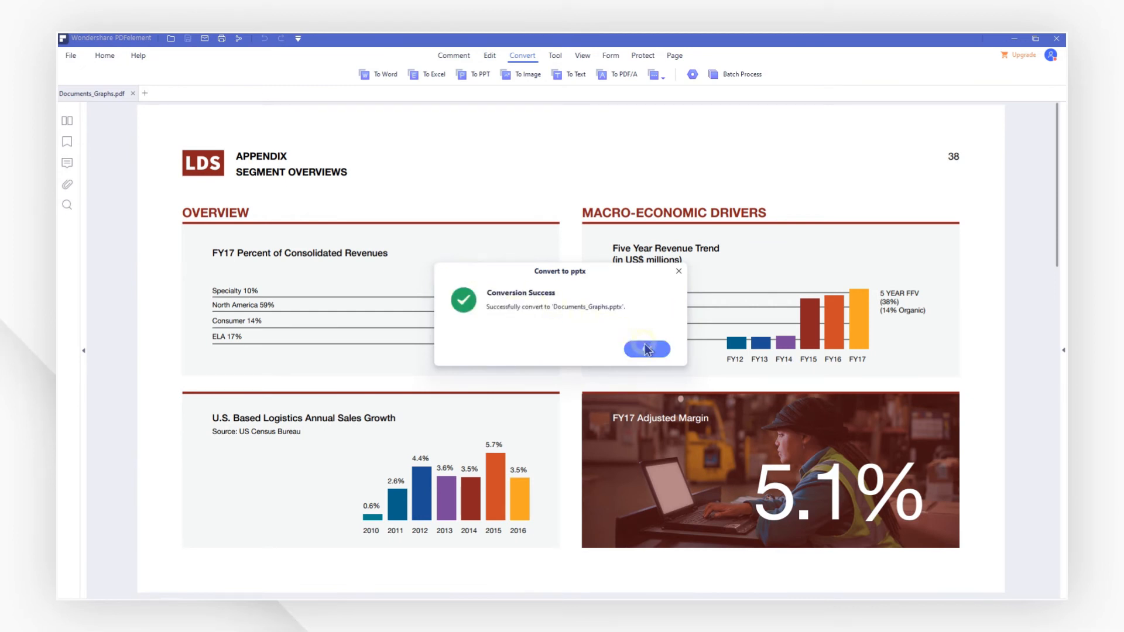
{"action": "left_click", "coordinate": [645, 349]}
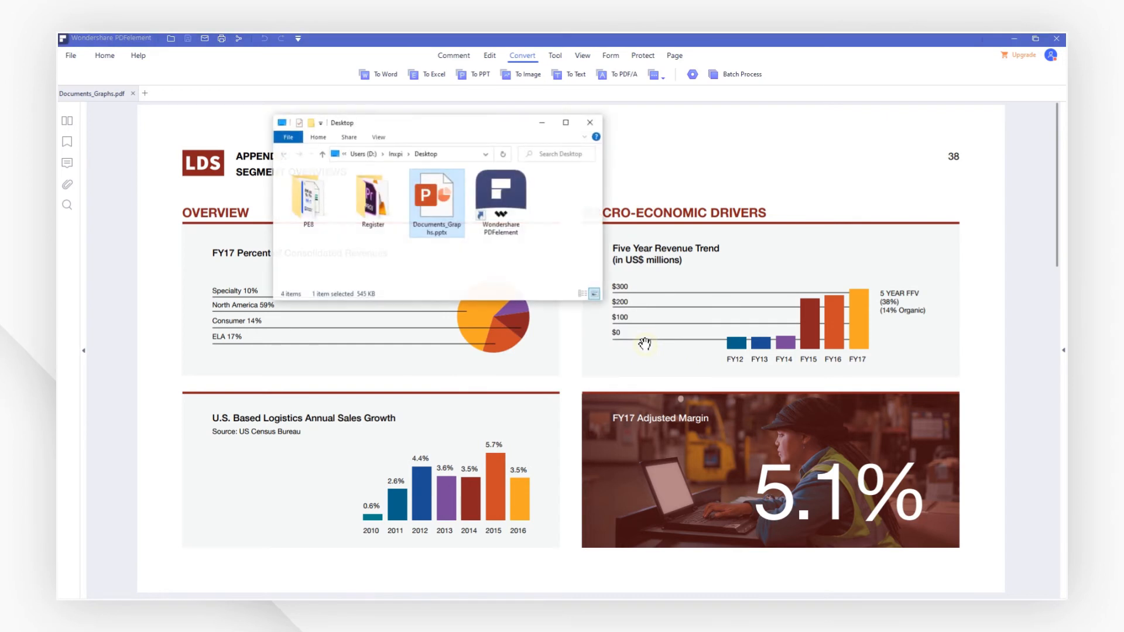
{"action": "double_click", "coordinate": [436, 192]}
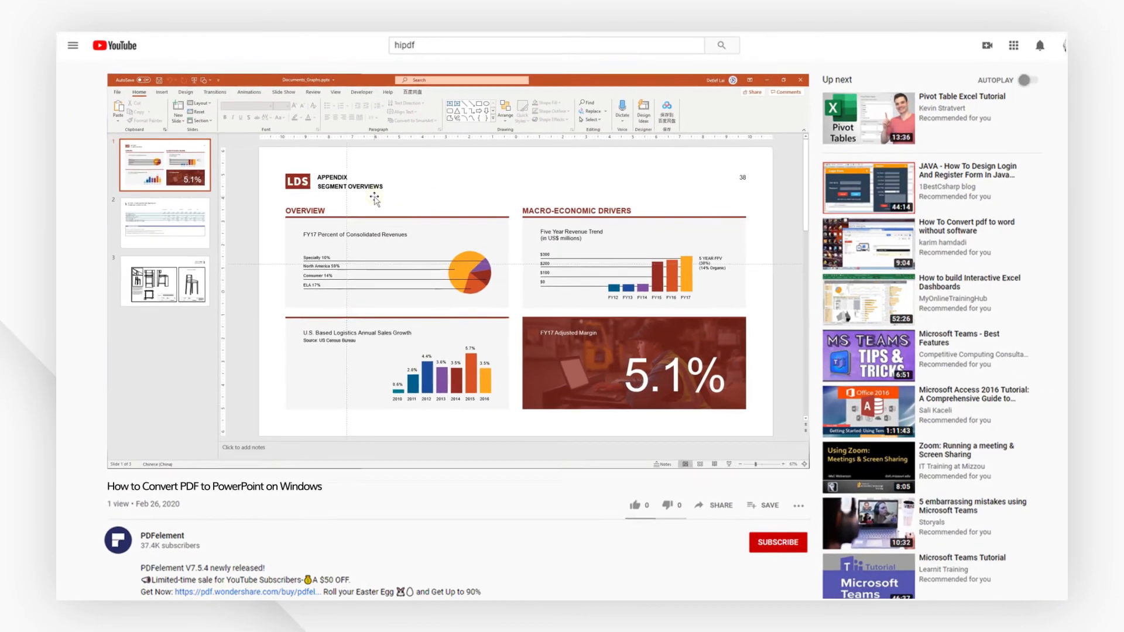
Step: Like the PDF-to-PowerPoint tutorial video, subscribe to the PDFelement channel, and scroll down the page
{"action": "left_click", "coordinate": [163, 220]}
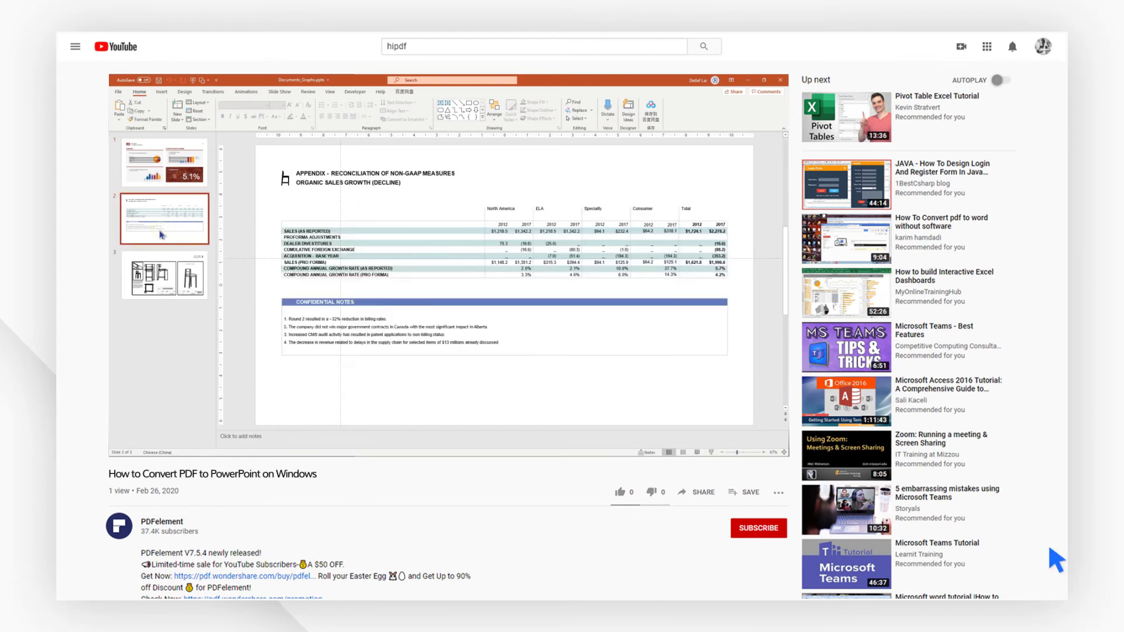
{"action": "left_click", "coordinate": [620, 492]}
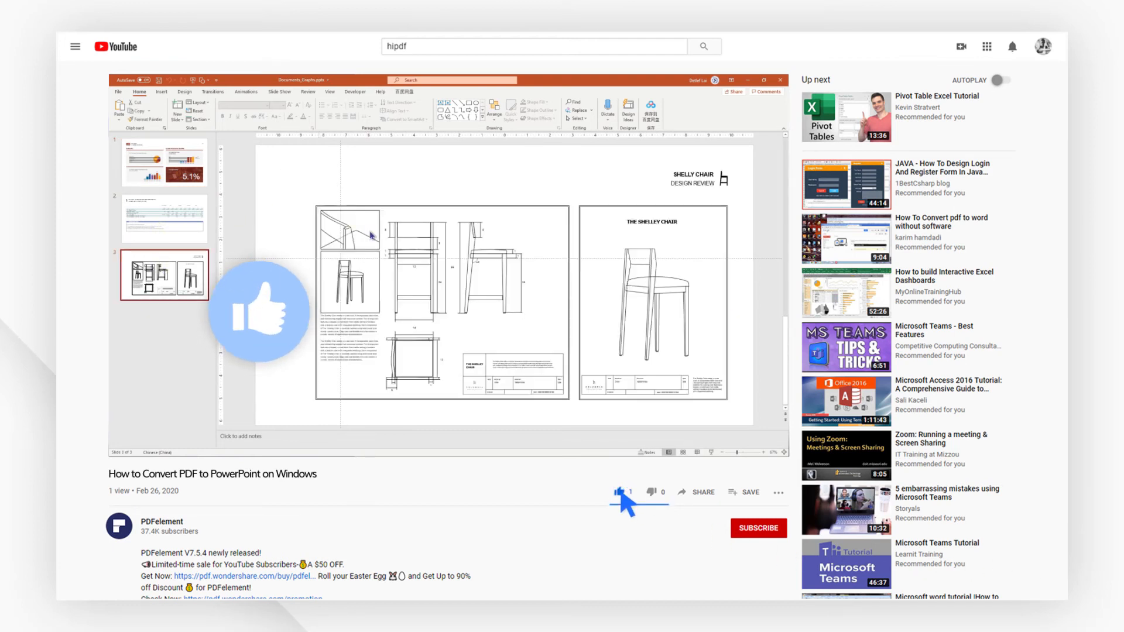
{"action": "left_click", "coordinate": [759, 528]}
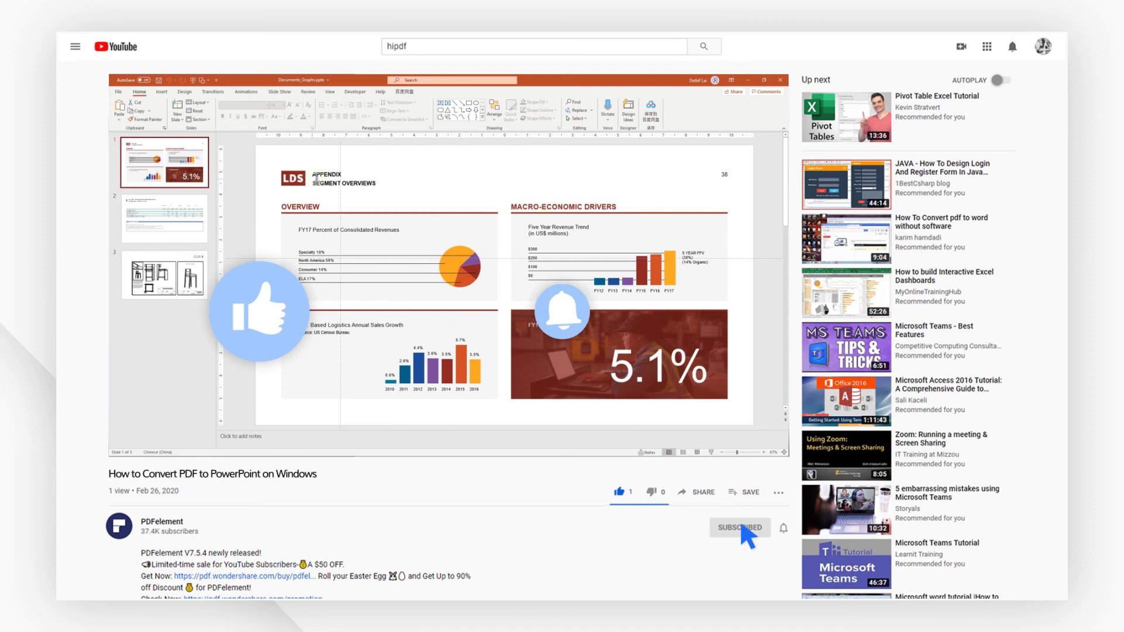
{"action": "scroll", "scroll_direction": "down", "scroll_amount": 3}
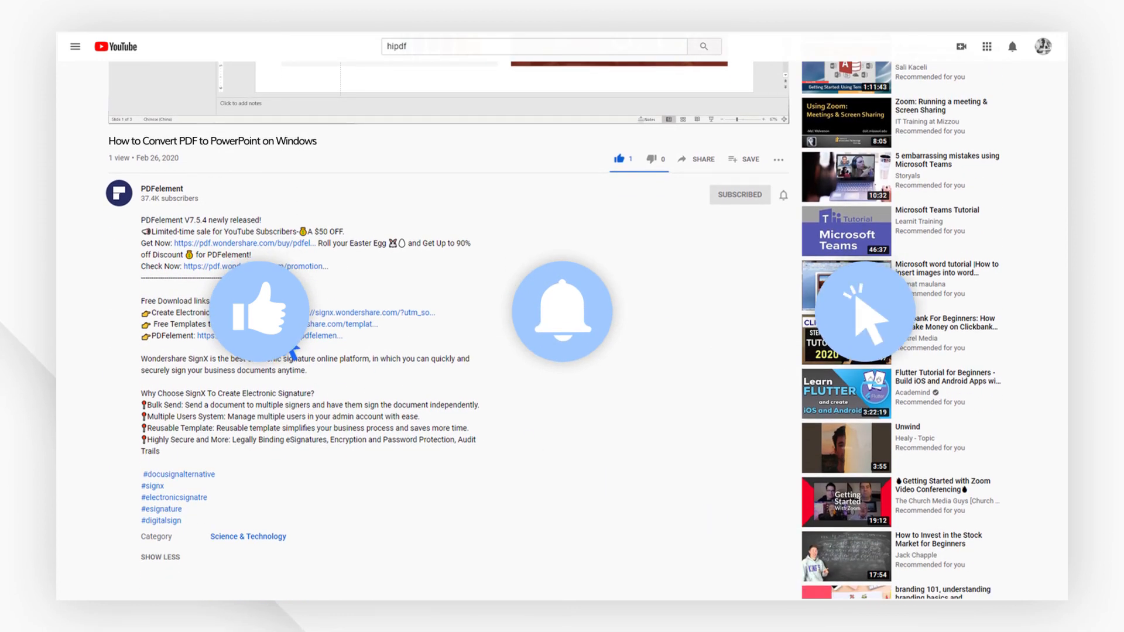